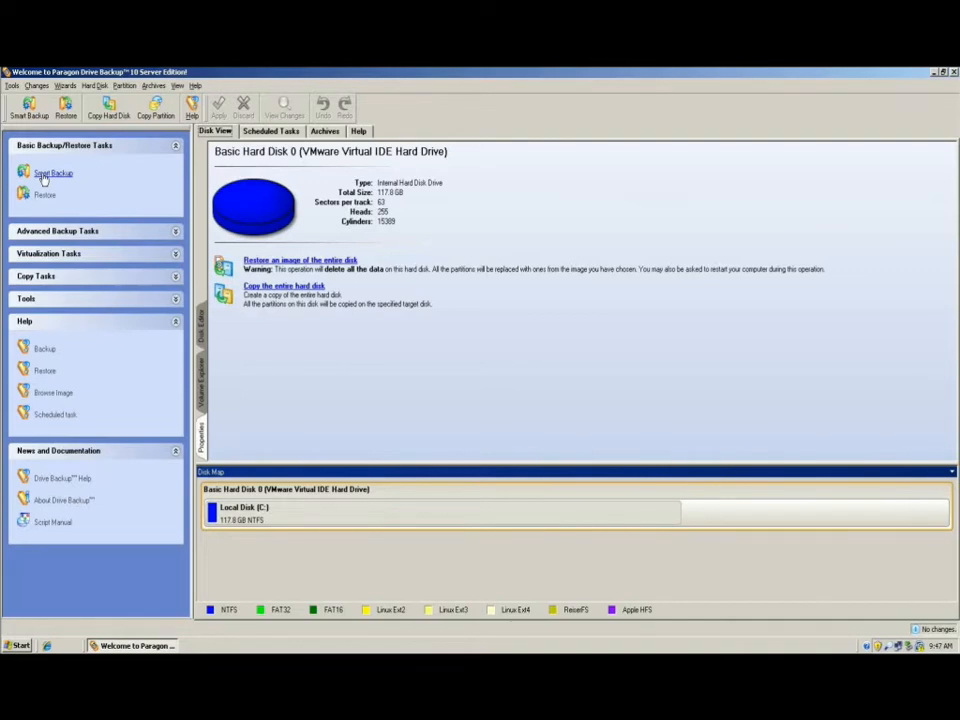
# Step: Start a Smart Backup of Basic Hard Disk 0 and set it to run once at 11:00 PM
pyautogui.click(52, 172)
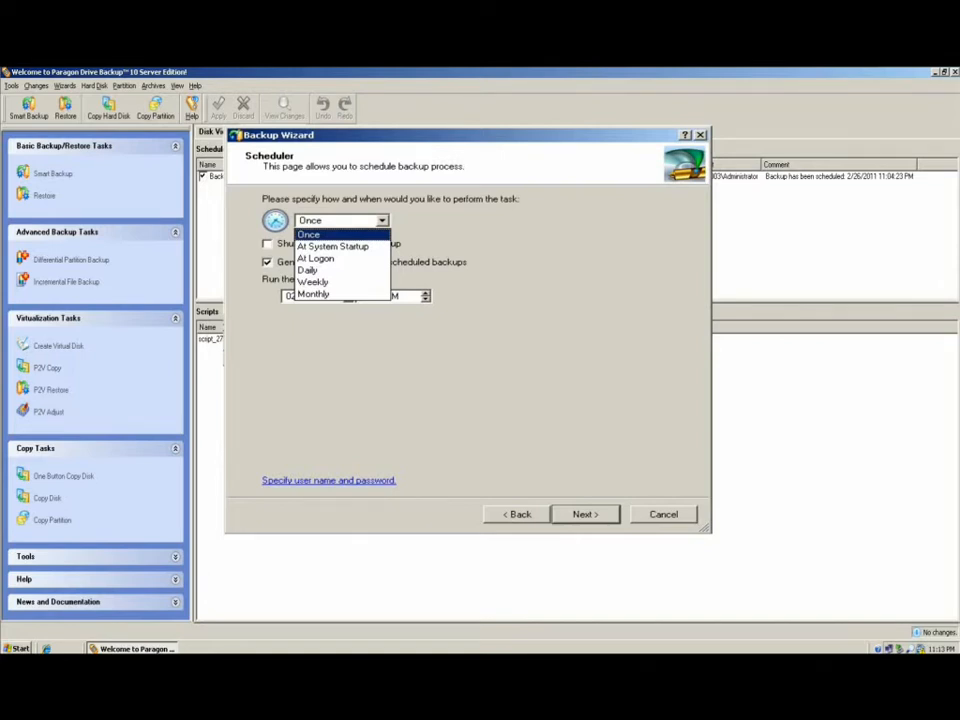
pyautogui.click(312, 282)
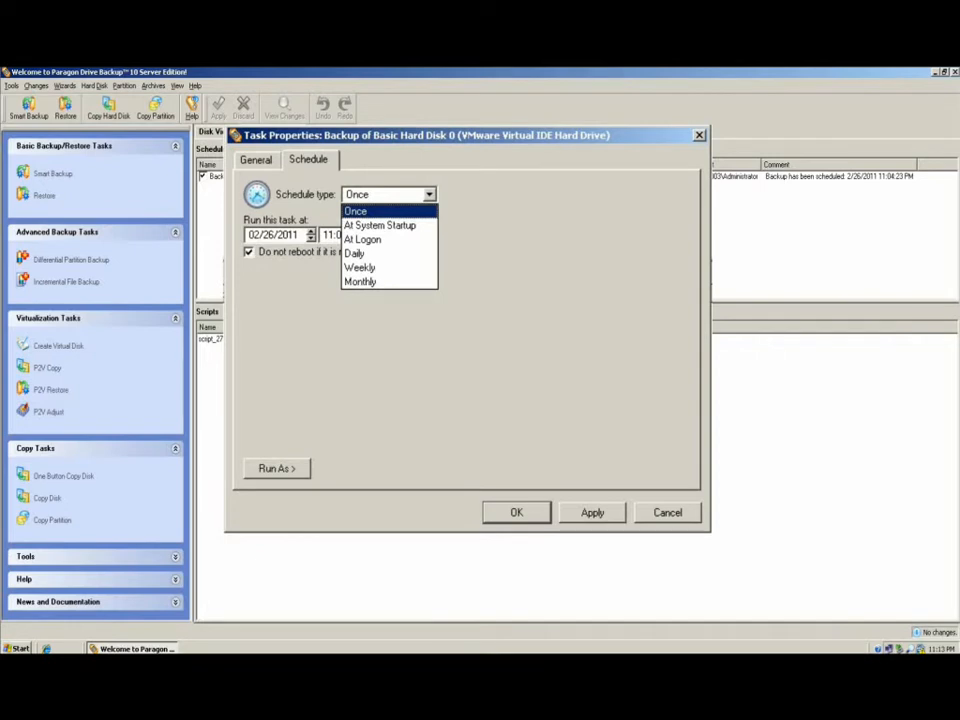
pyautogui.click(516, 512)
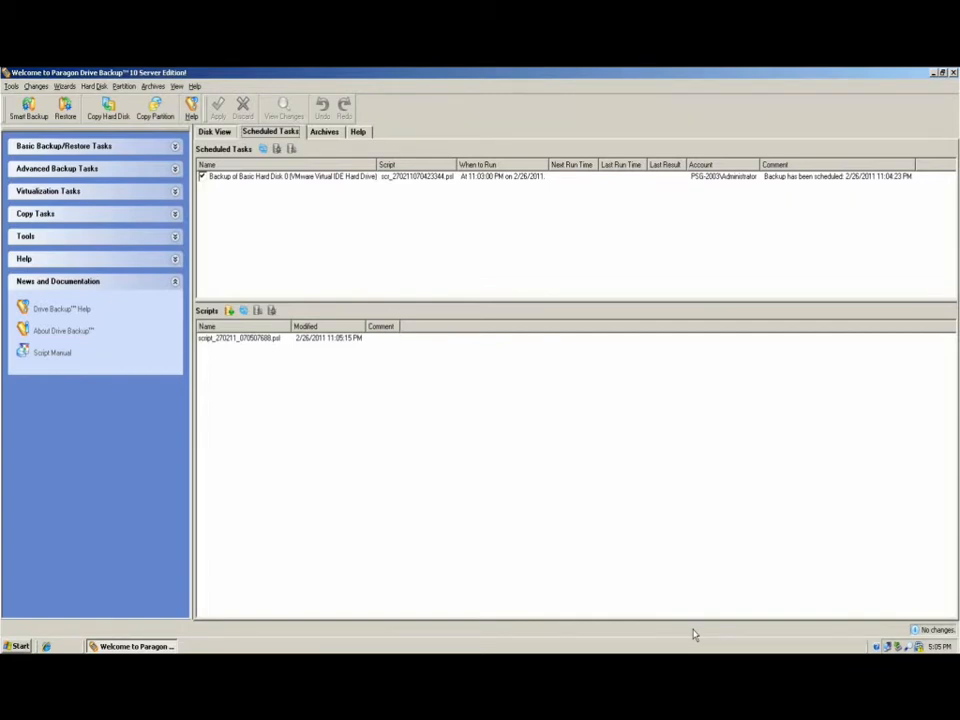
# Step: Show the details of the compressed NTFS Volume (C:) archive from the Images list
pyautogui.doubleClick(238, 336)
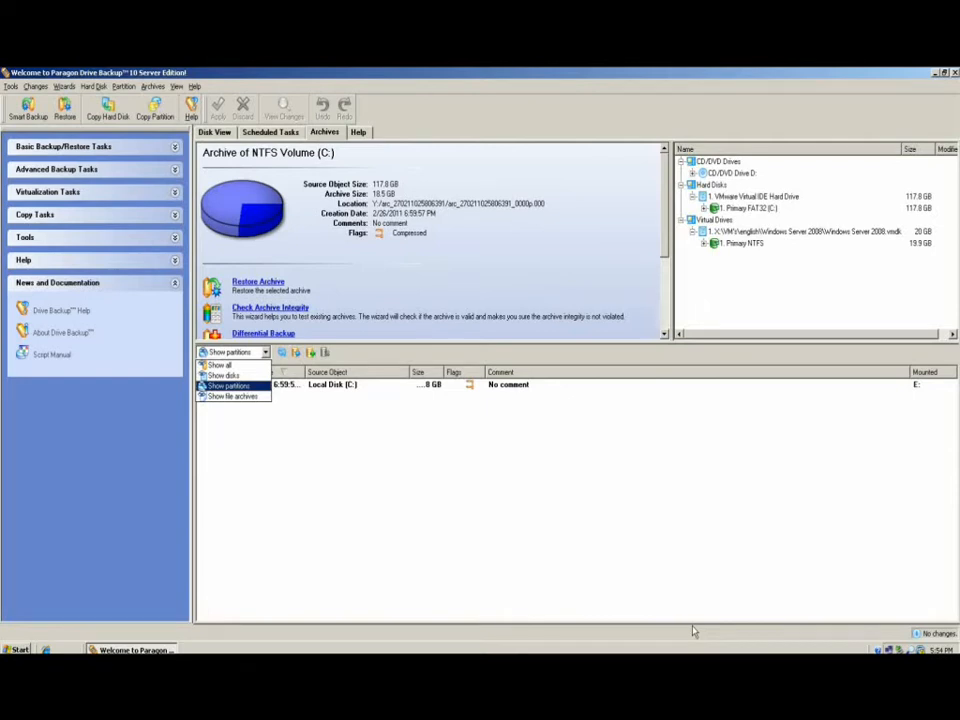
# Step: Mount the NTFS Volume (C:) archive as a drive and assign it a drive letter
pyautogui.rightClick(332, 384)
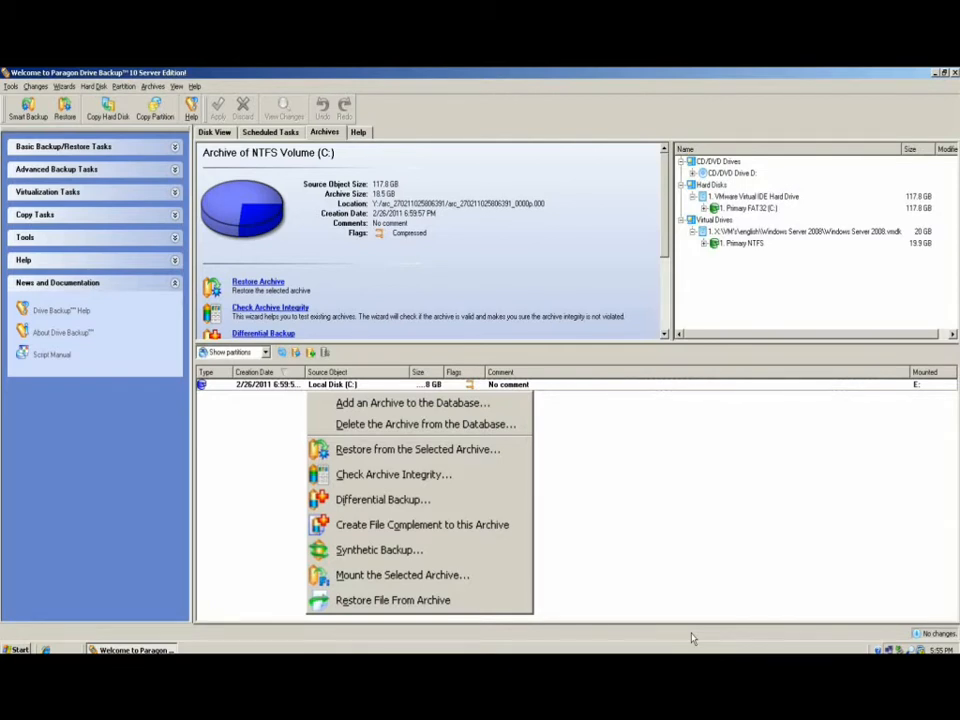
pyautogui.click(402, 574)
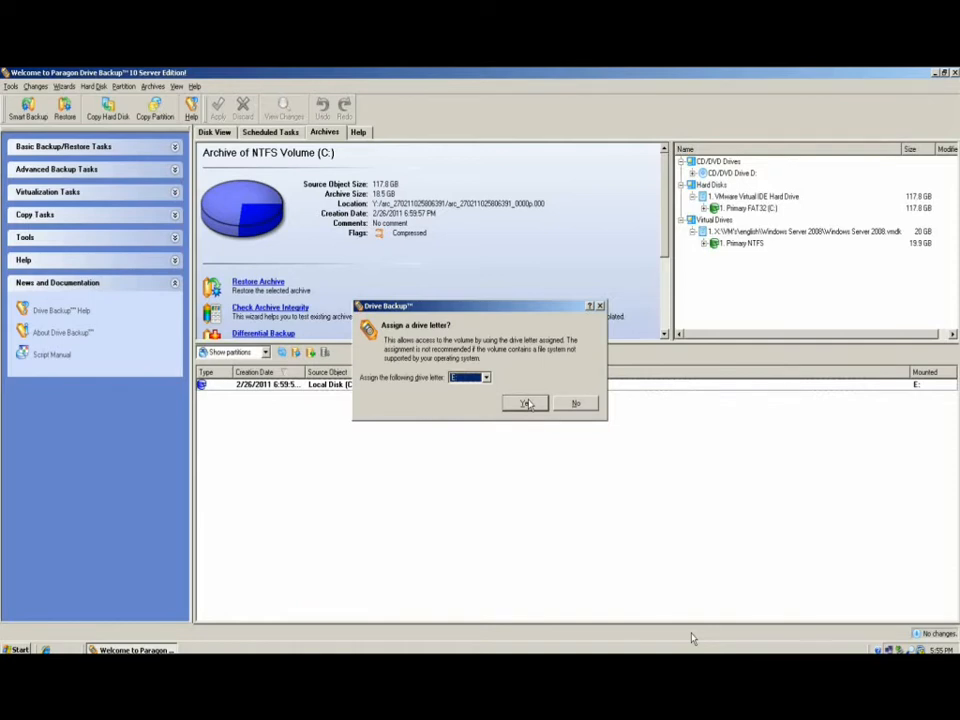
pyautogui.click(524, 404)
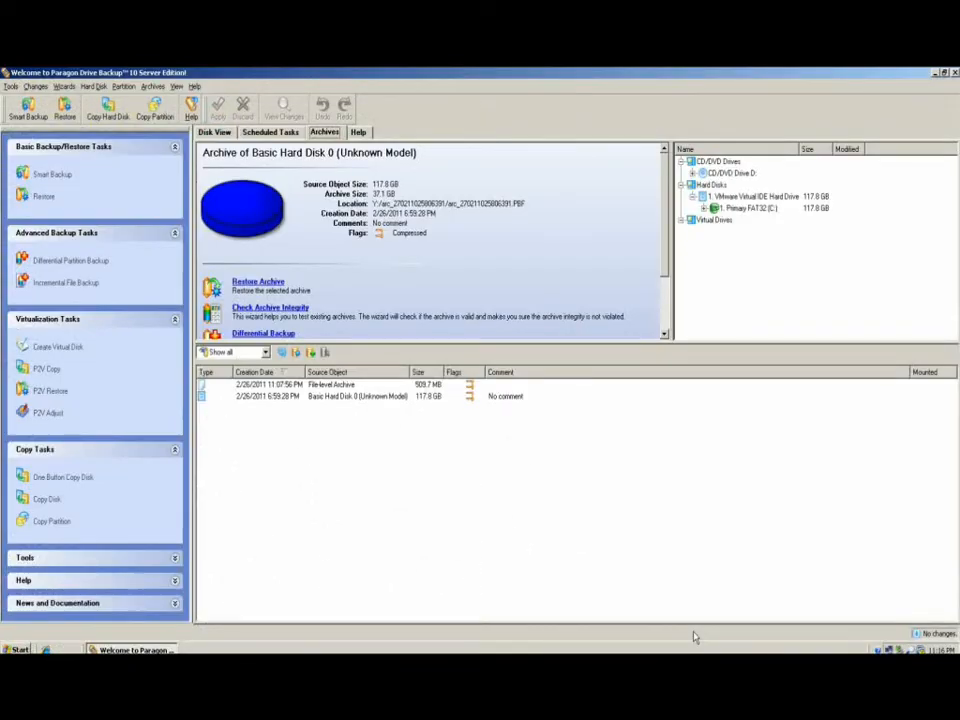
# Step: Restore a folder from the 509.7 MB file-level archive to Local Disk (C:), overwriting existing files
pyautogui.rightClick(356, 396)
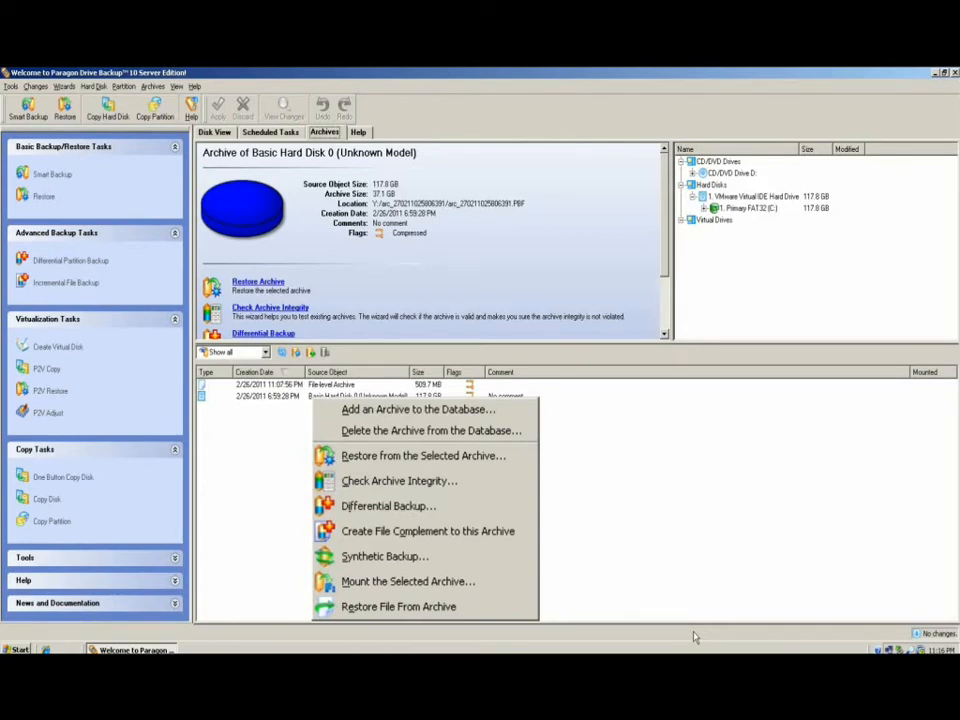
pyautogui.click(398, 606)
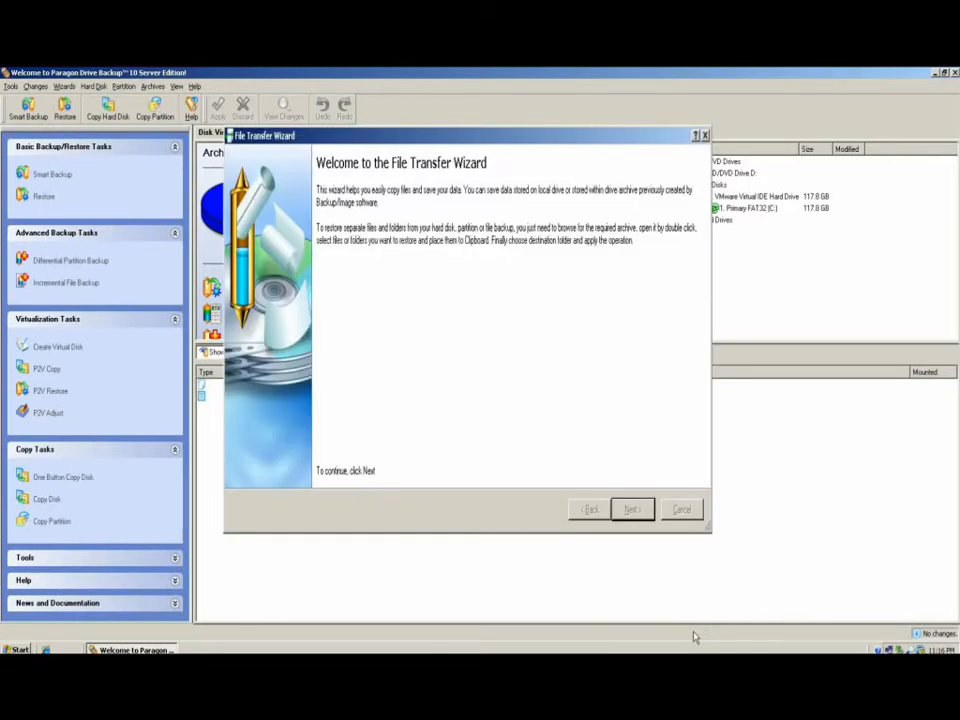
pyautogui.click(630, 510)
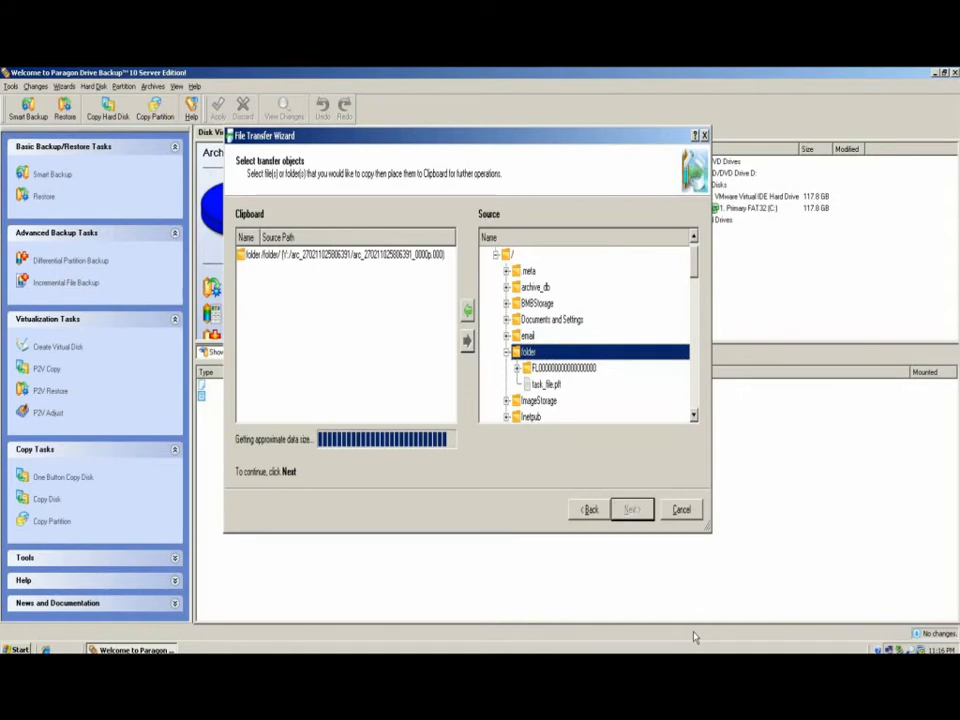
pyautogui.click(632, 510)
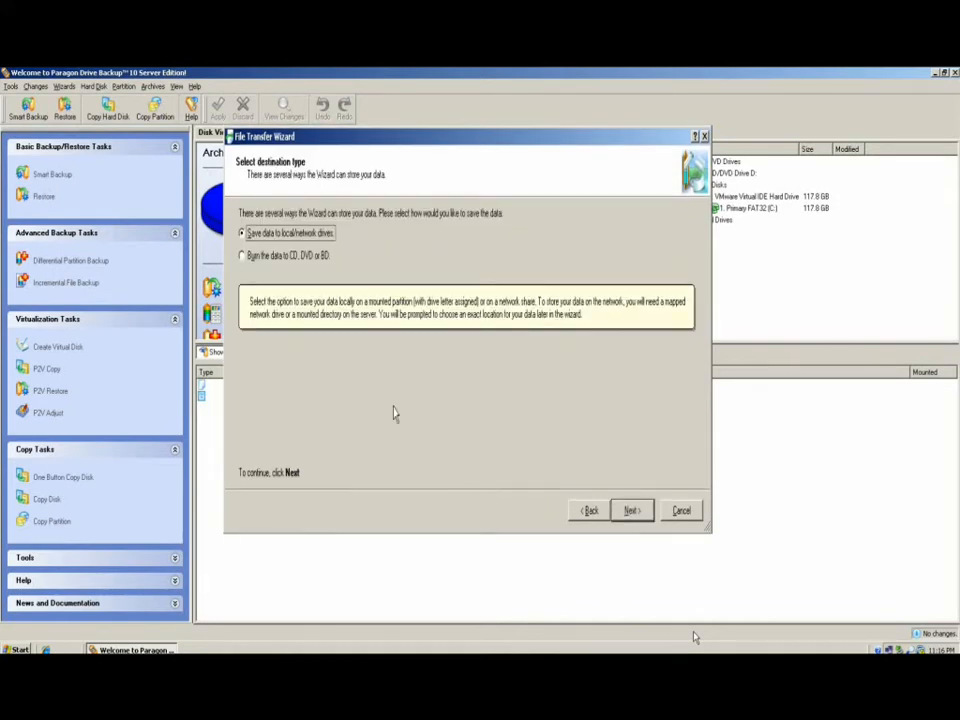
pyautogui.click(632, 510)
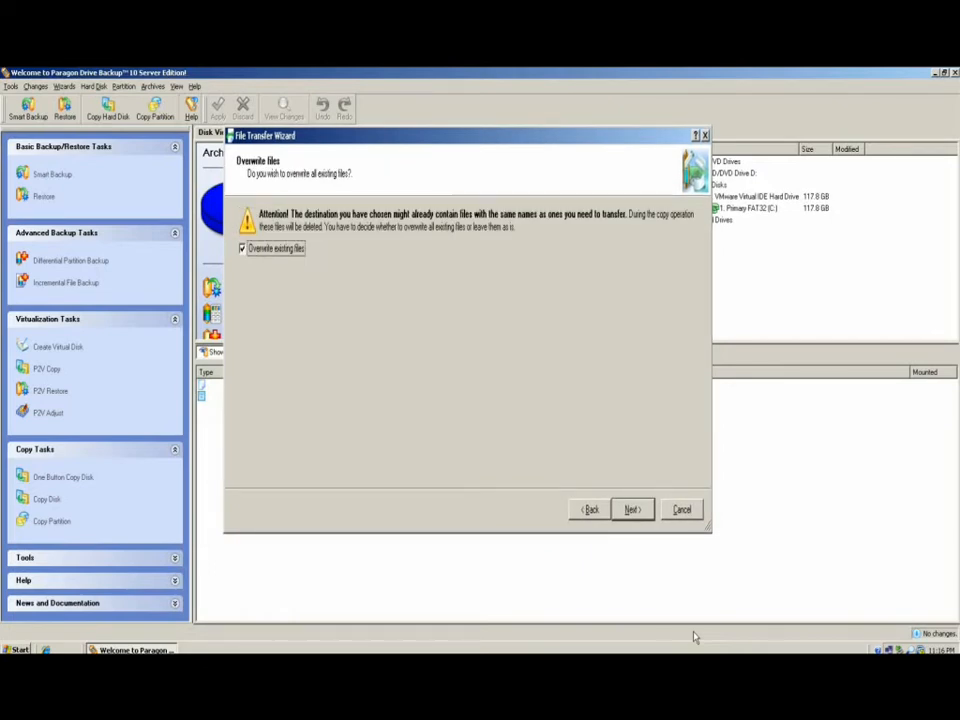
pyautogui.click(632, 510)
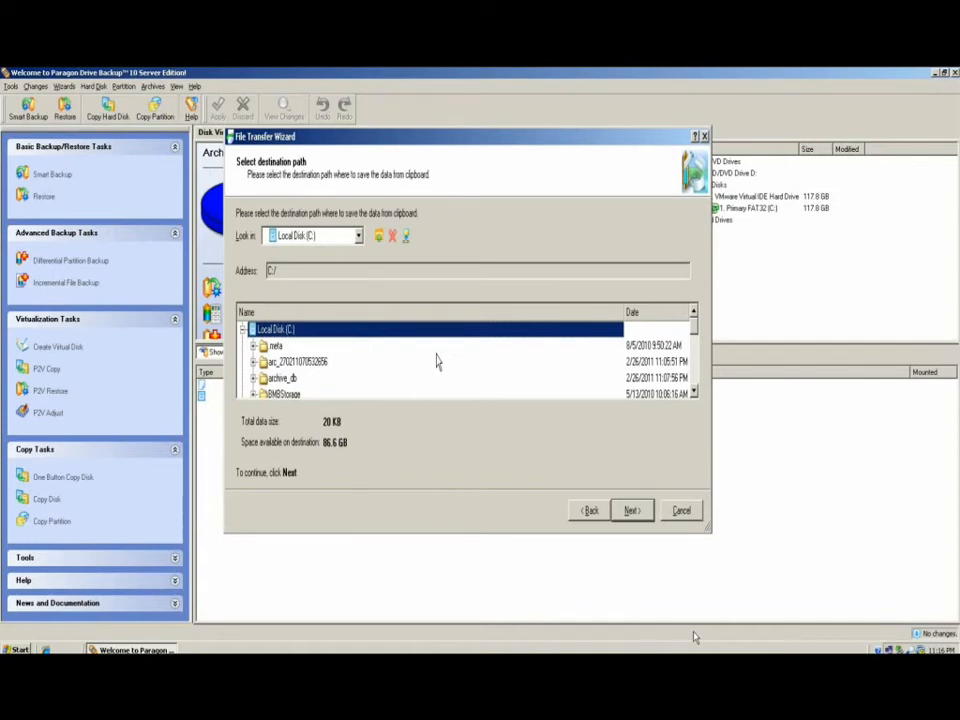
pyautogui.click(680, 510)
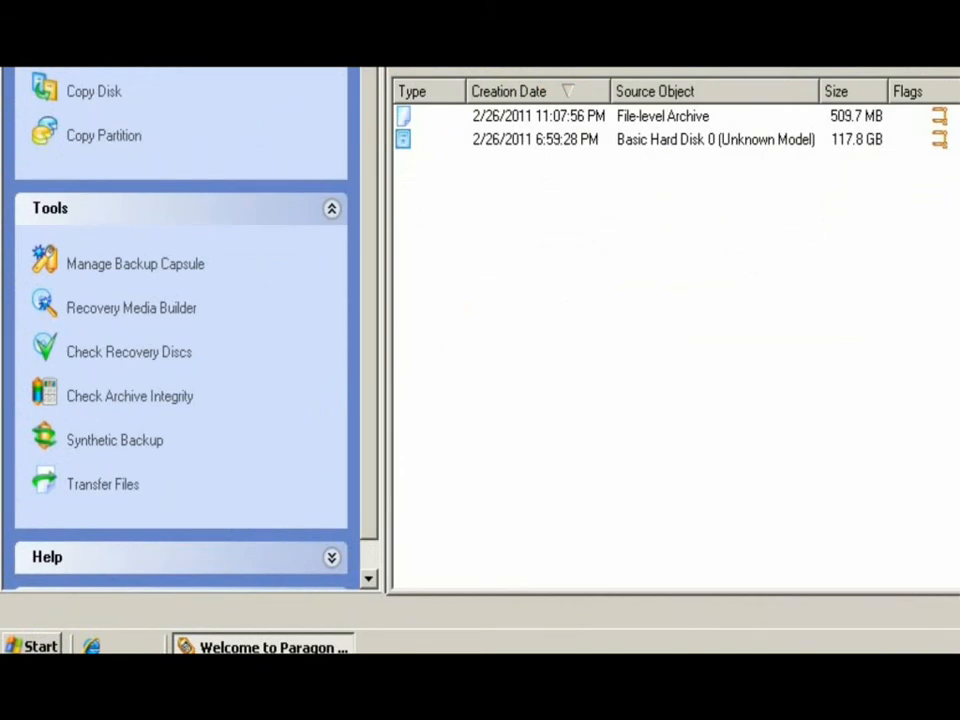
# Step: Launch the Recovery Media Builder from the Tools pane
pyautogui.click(132, 308)
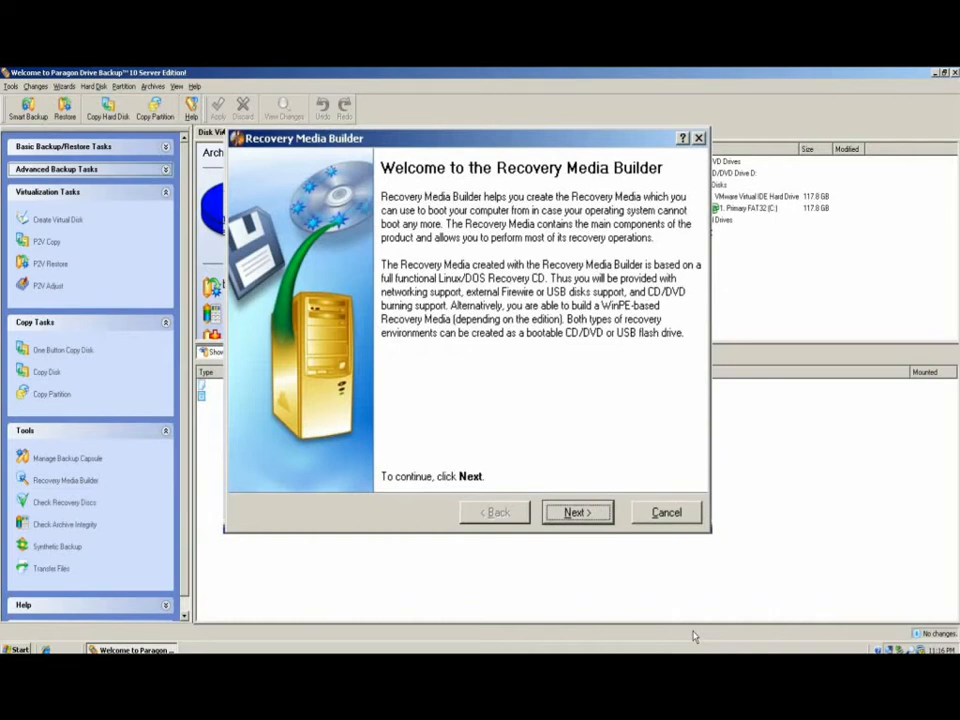
# Step: Build the recovery media as a CD/DVD using the Typical recovery image
pyautogui.click(576, 512)
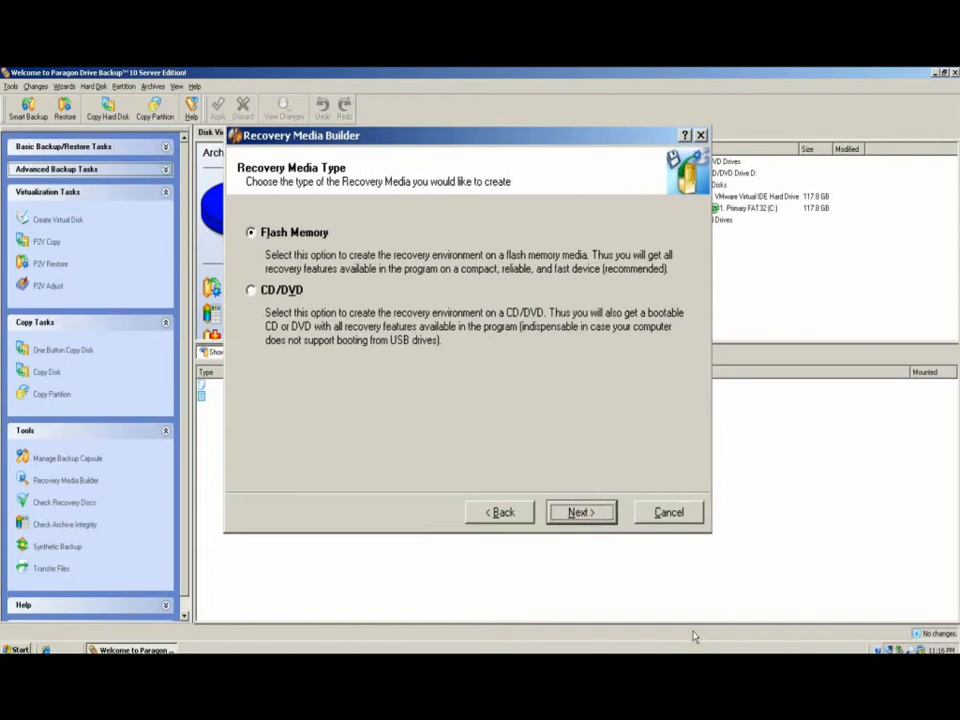
pyautogui.click(250, 290)
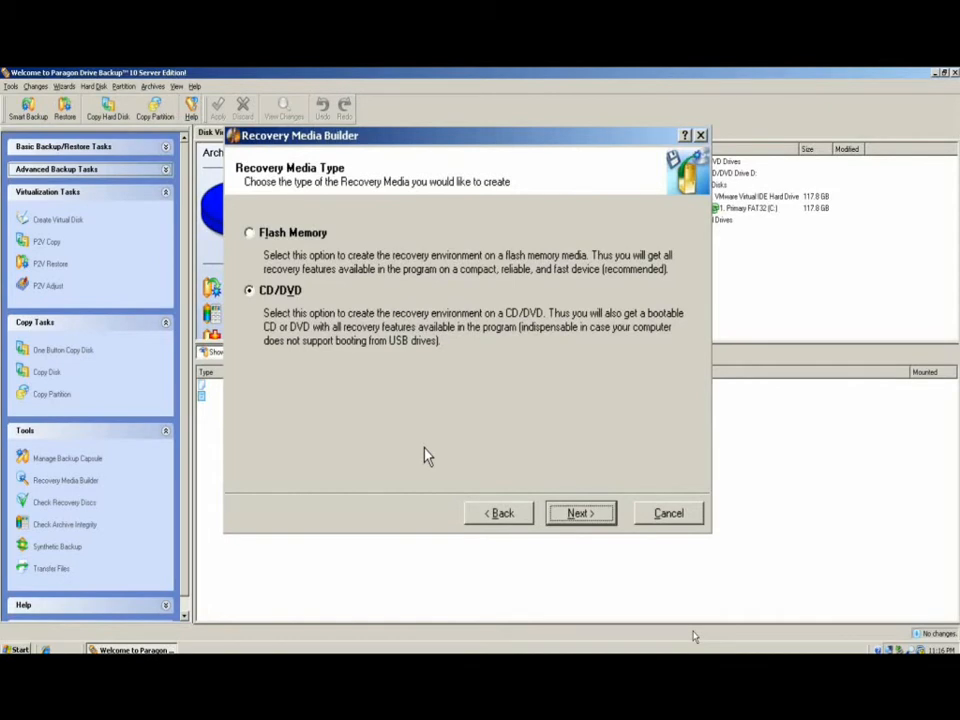
pyautogui.click(580, 512)
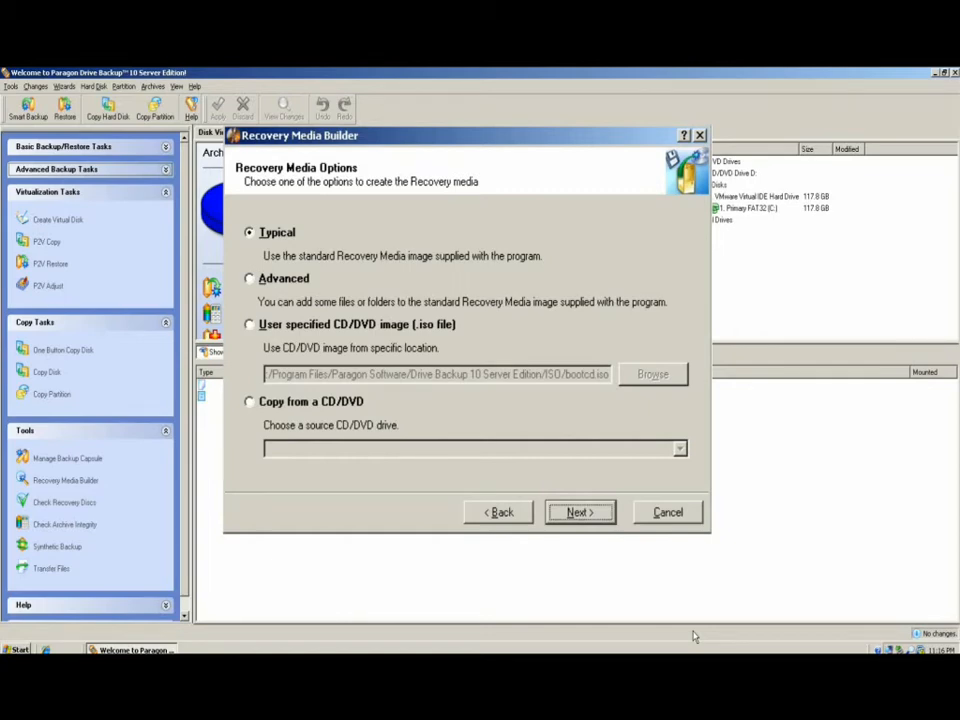
pyautogui.click(580, 512)
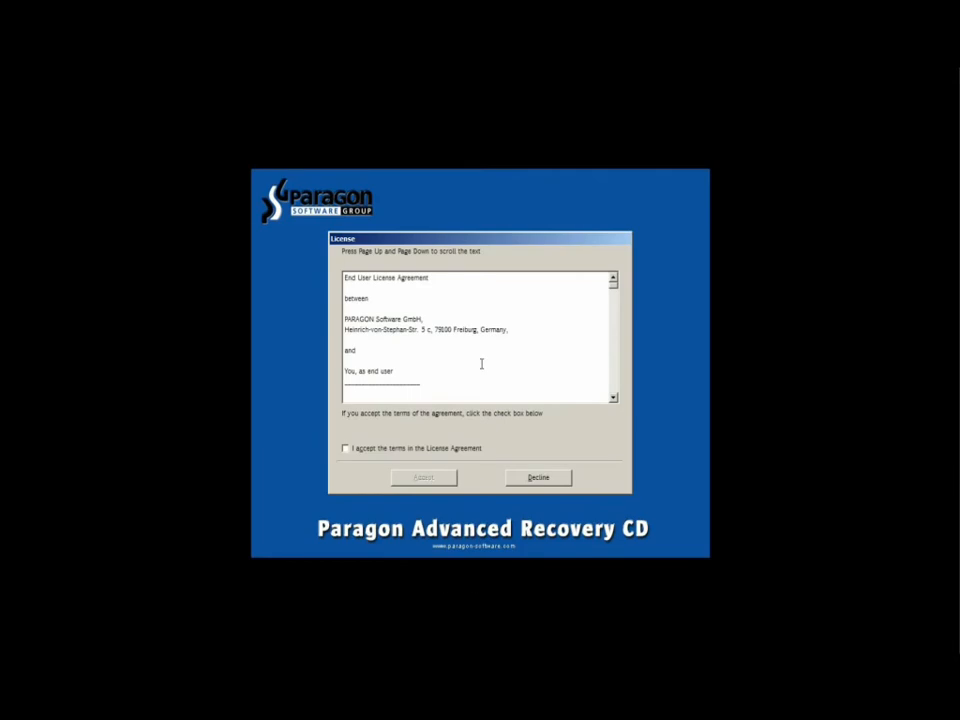
# Step: Agree to the recovery CD license terms and launch Drive Backup
pyautogui.click(346, 448)
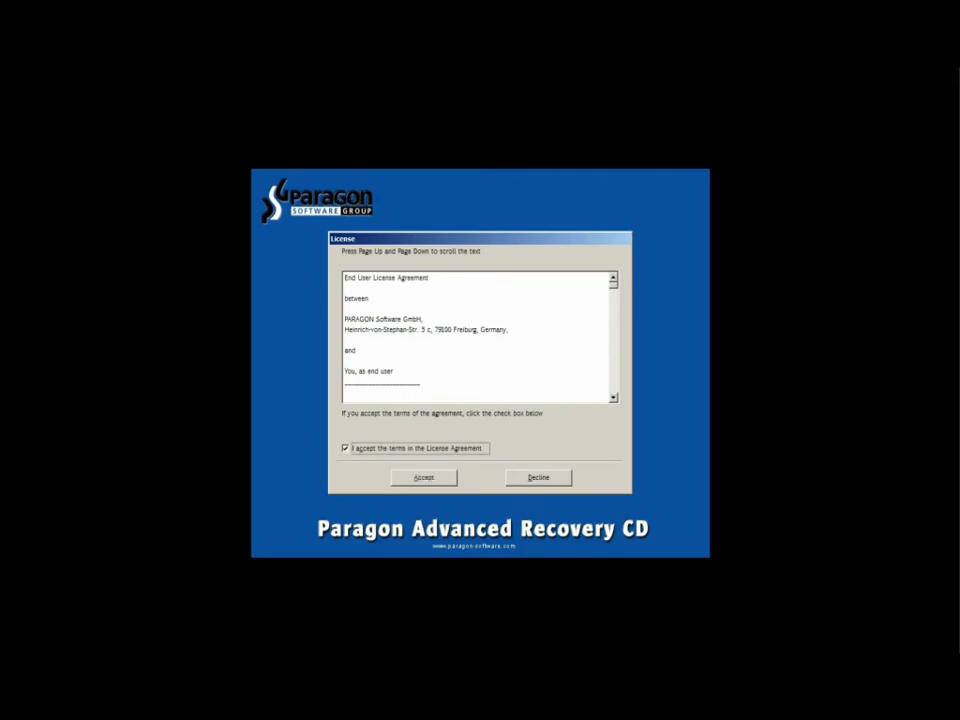
pyautogui.click(424, 476)
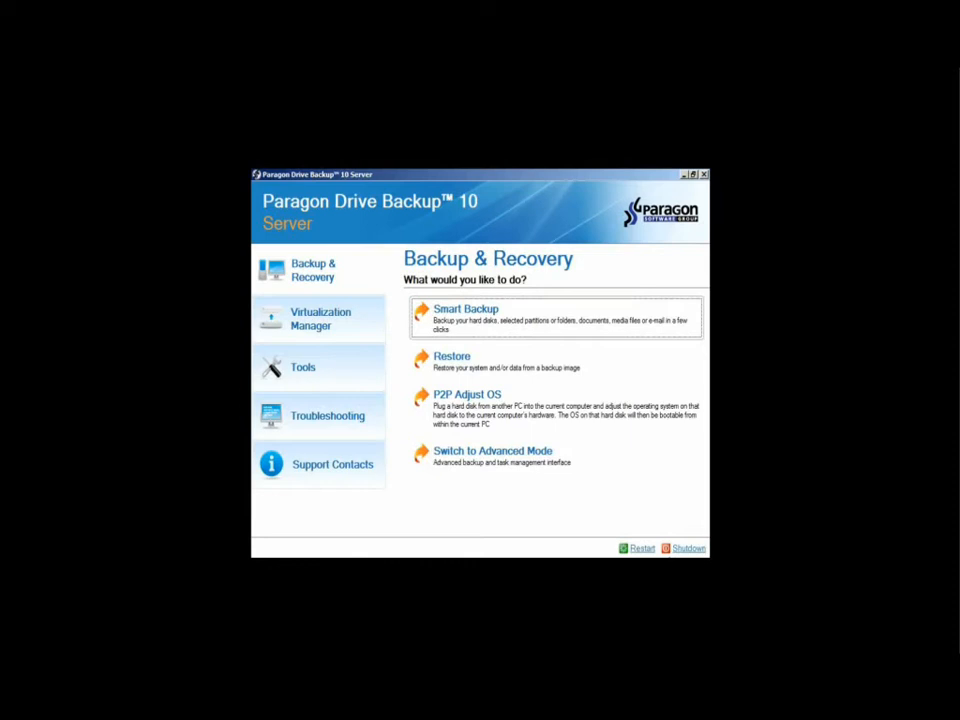
pyautogui.moveTo(492, 456)
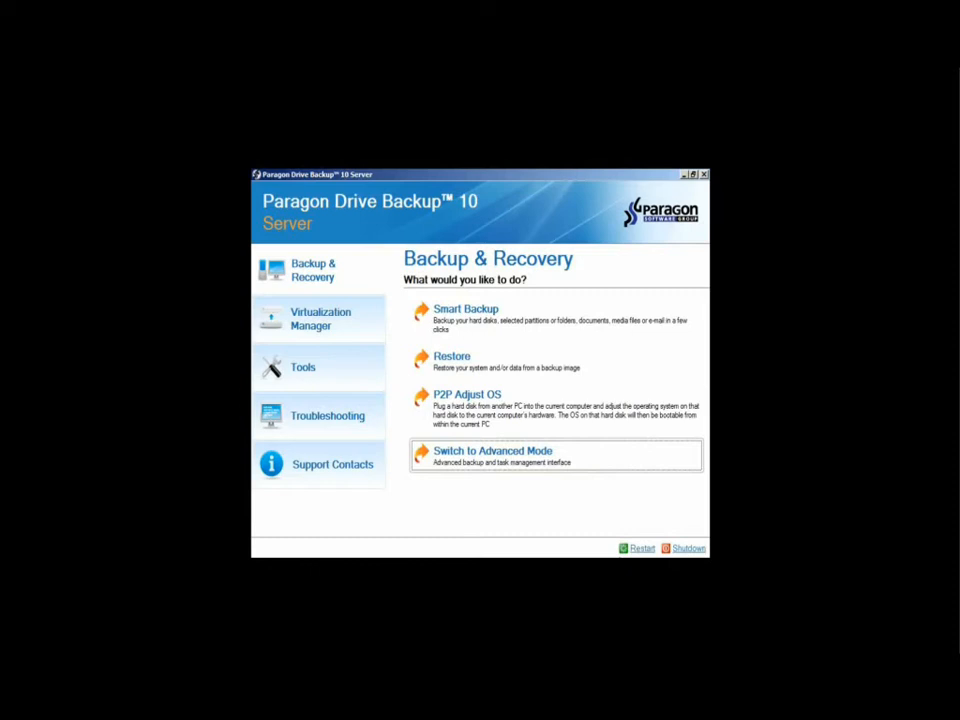
# Step: Switch to Advanced Mode and move to the recovery menu's Tools page
pyautogui.click(492, 450)
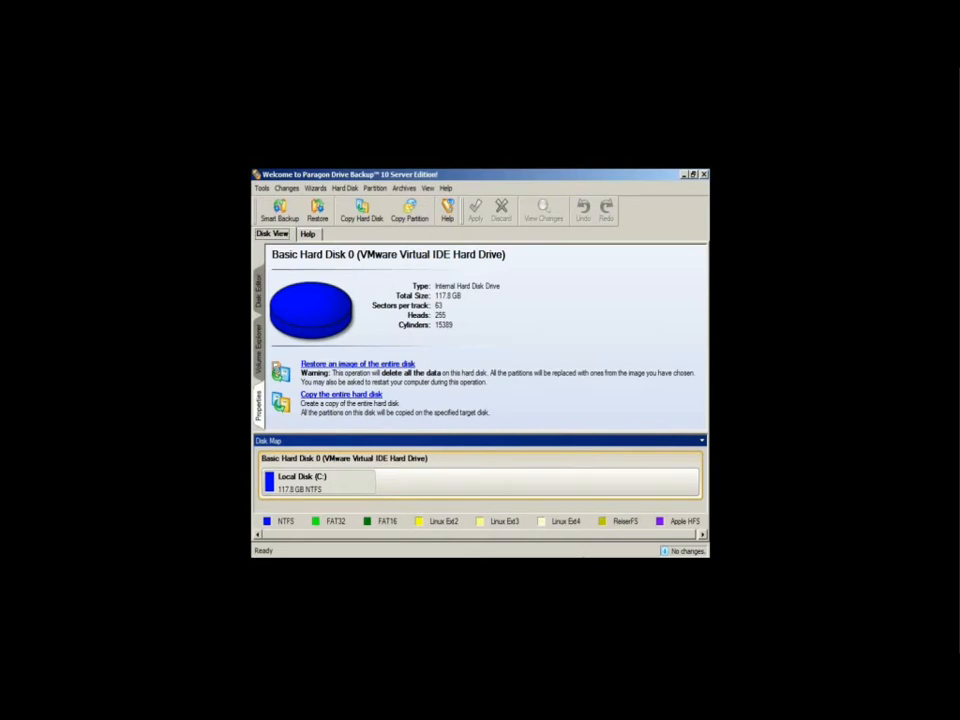
pyautogui.click(316, 188)
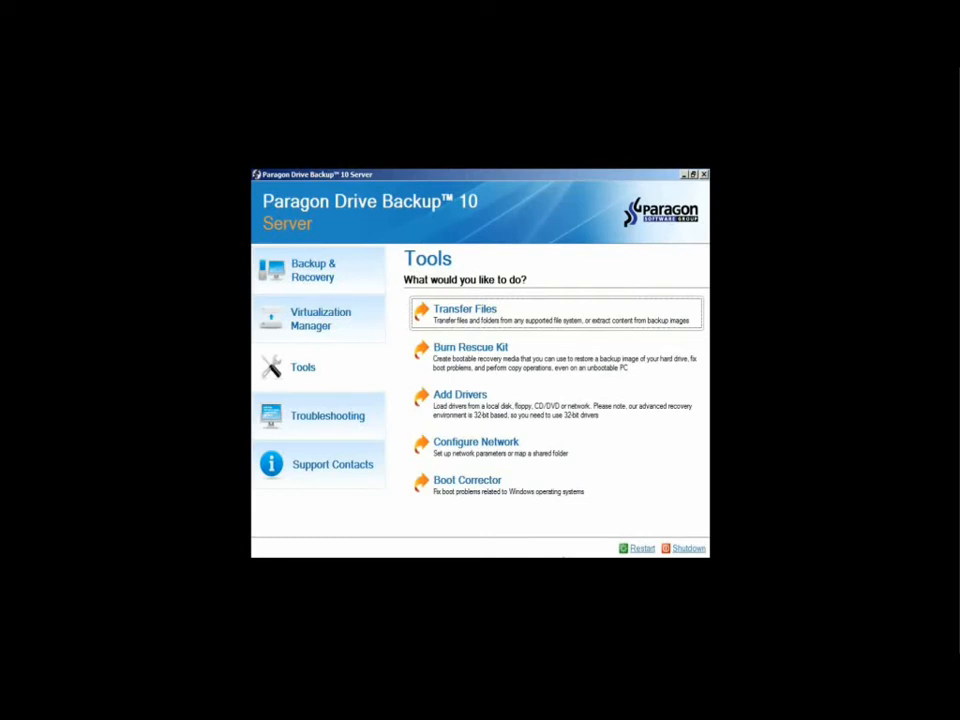
pyautogui.moveTo(460, 400)
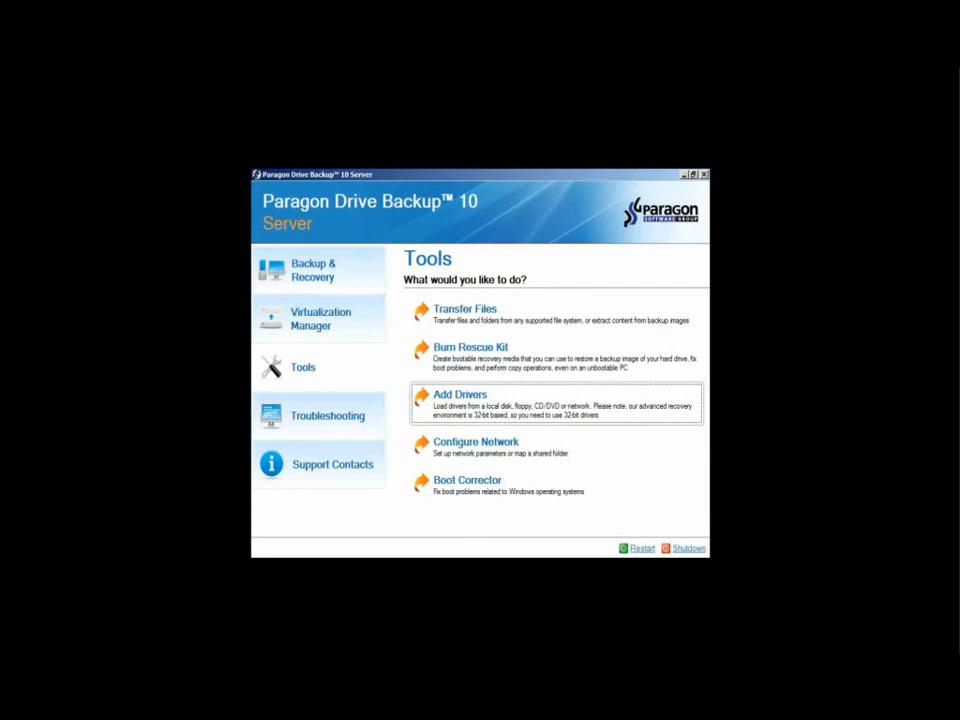
# Step: Start Add Drivers from the Tools page, then return to Backup & Recovery
pyautogui.click(460, 394)
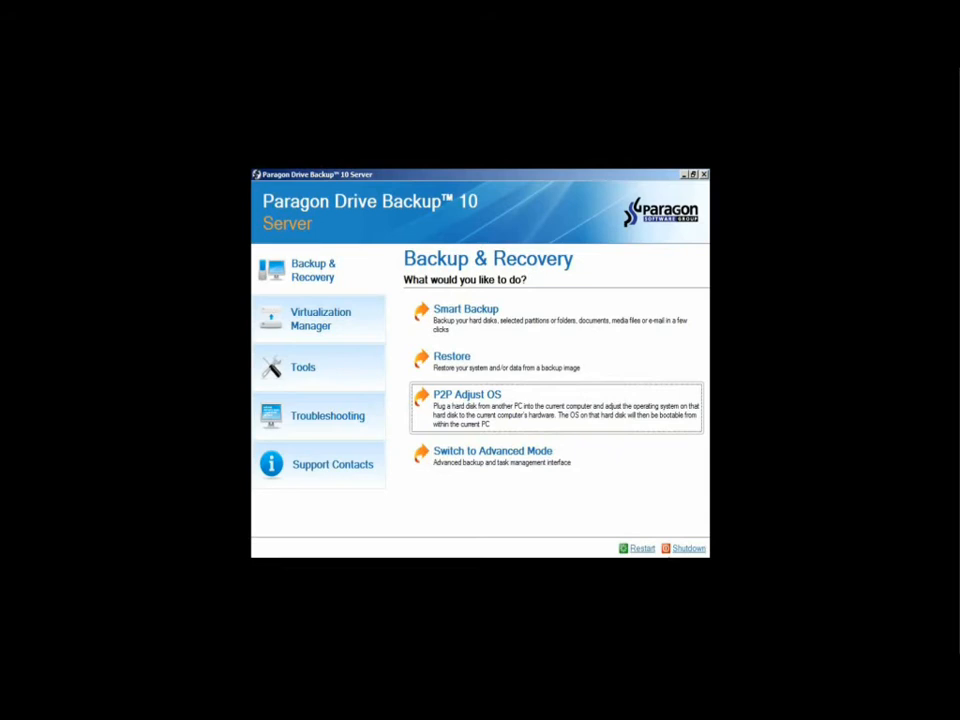
# Step: Run the P2P Adjust OS wizard for Microsoft Windows Server 2003 up to its adjustment options
pyautogui.click(466, 394)
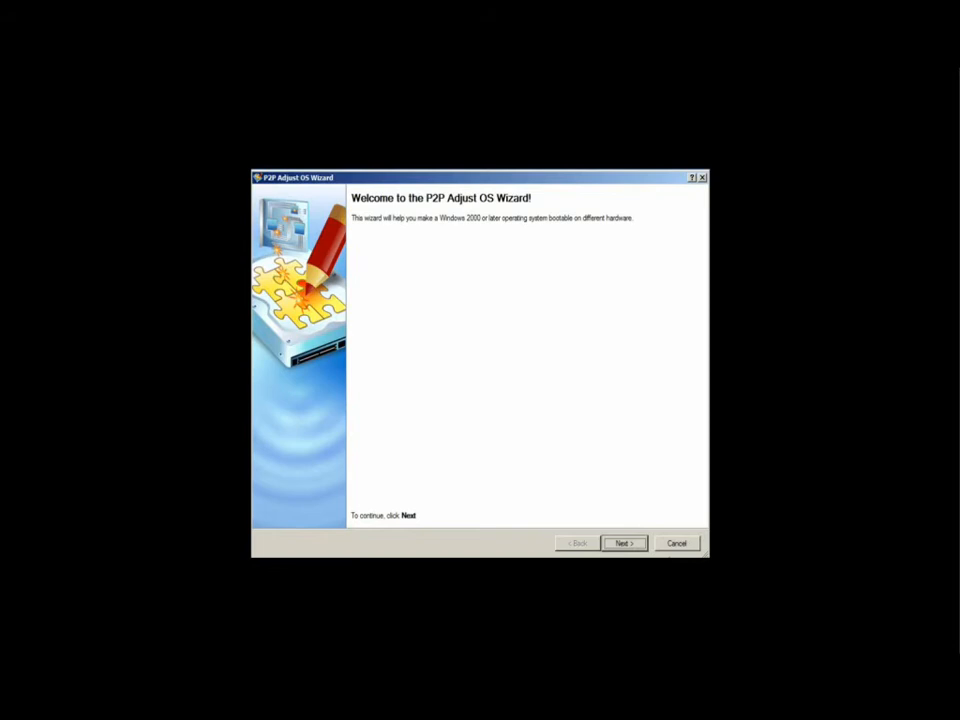
pyautogui.click(622, 542)
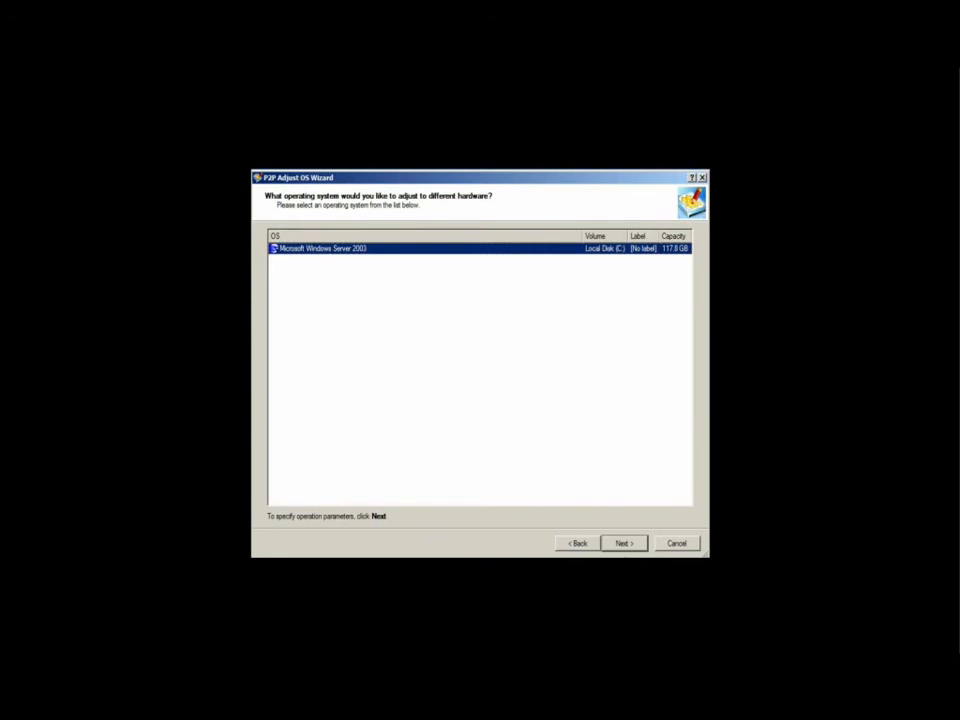
pyautogui.click(624, 544)
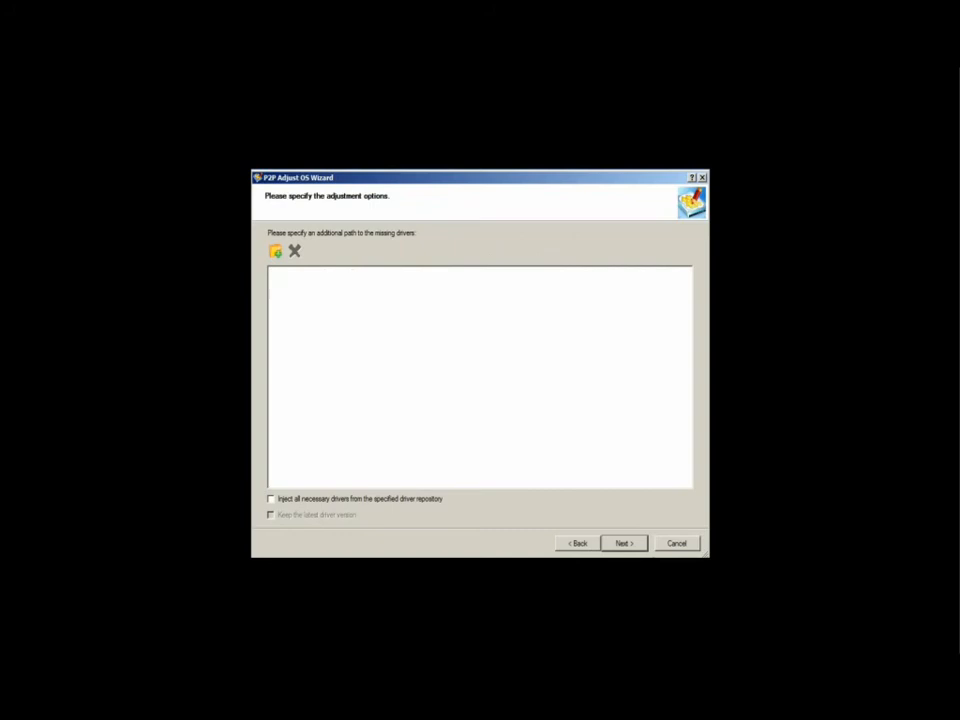
# Step: Add C:\drivers as the driver source, inject all necessary drivers and keep the latest versions
pyautogui.click(276, 252)
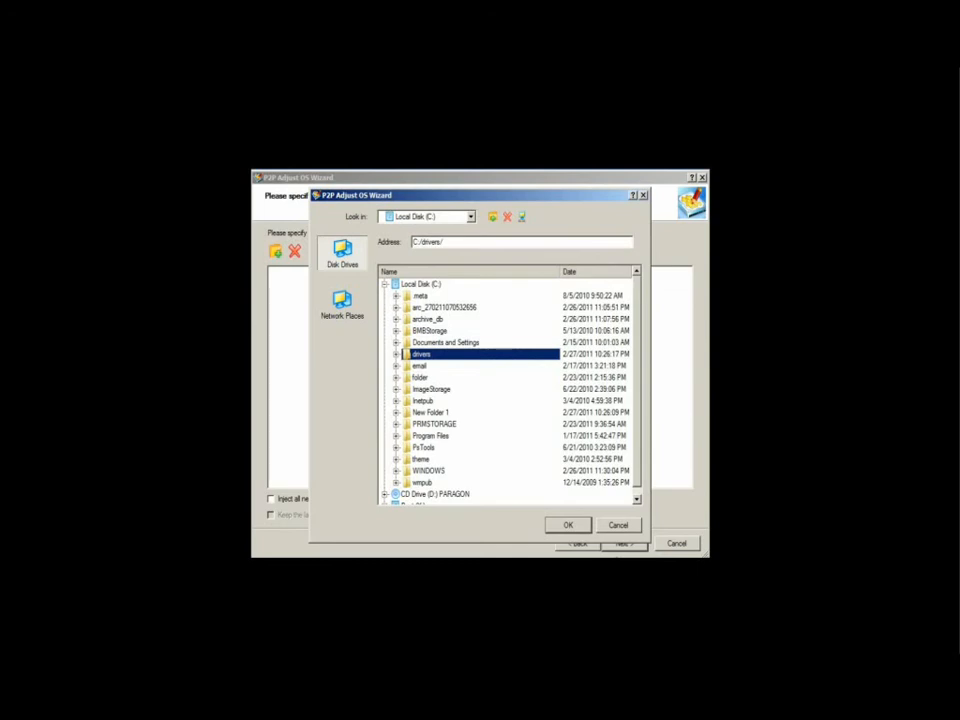
pyautogui.click(568, 524)
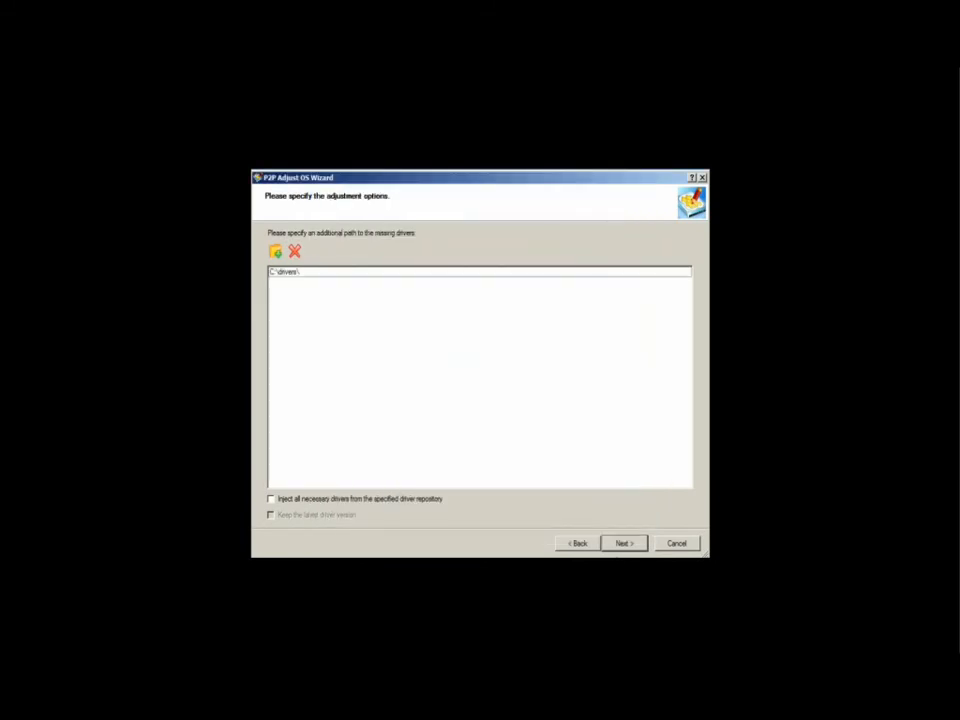
pyautogui.click(272, 498)
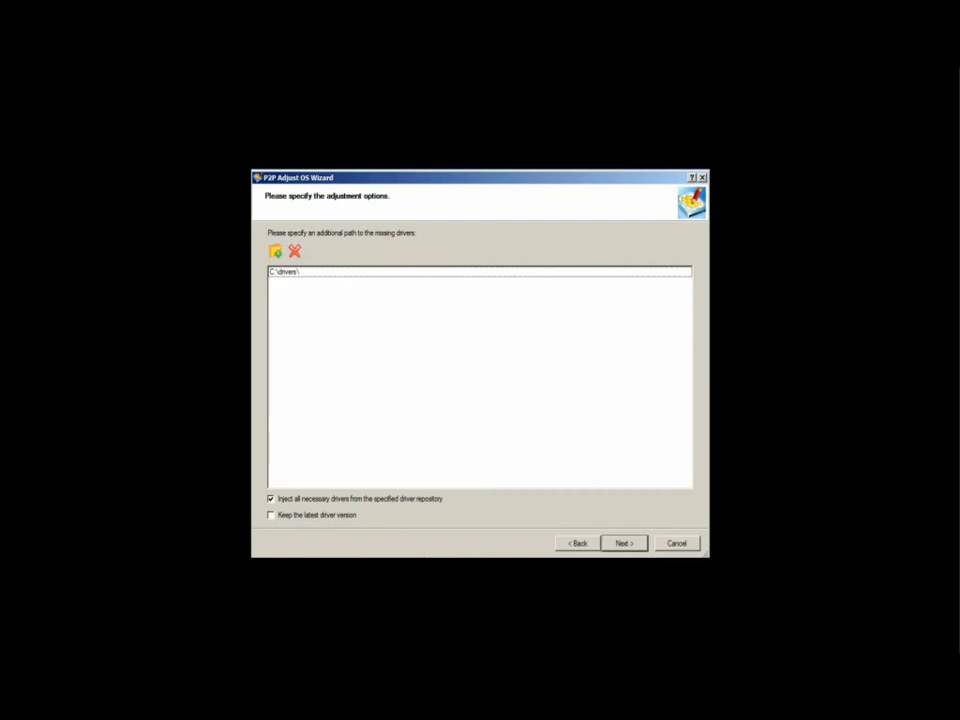
pyautogui.click(270, 516)
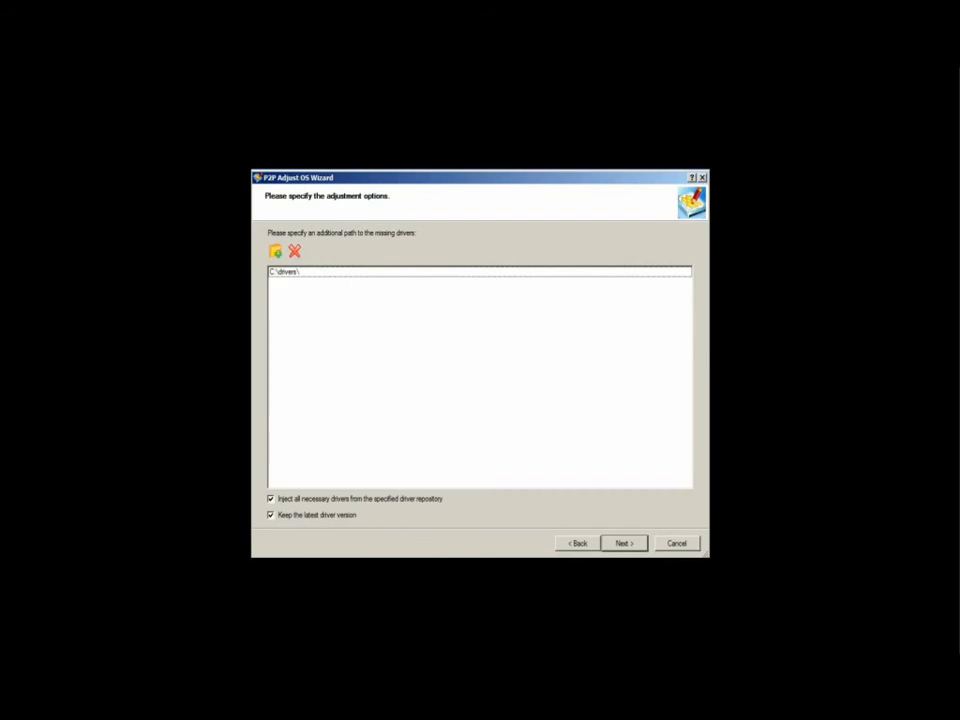
pyautogui.click(624, 542)
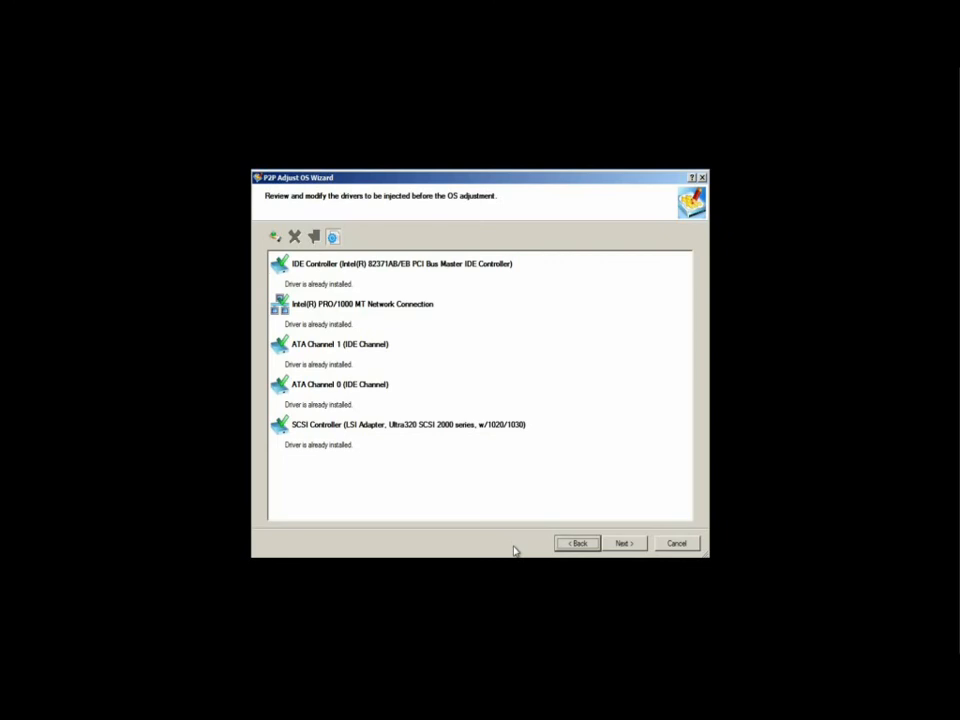
# Step: Choose 'Yes, apply the changes physically' and start adjusting Windows Server 2003
pyautogui.click(624, 544)
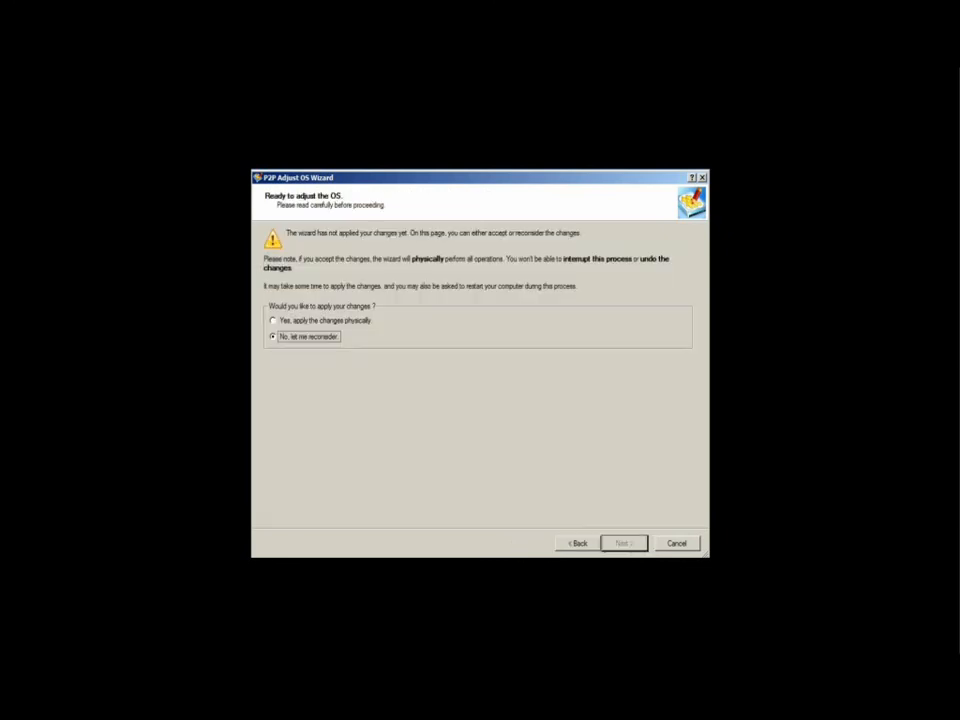
pyautogui.click(274, 320)
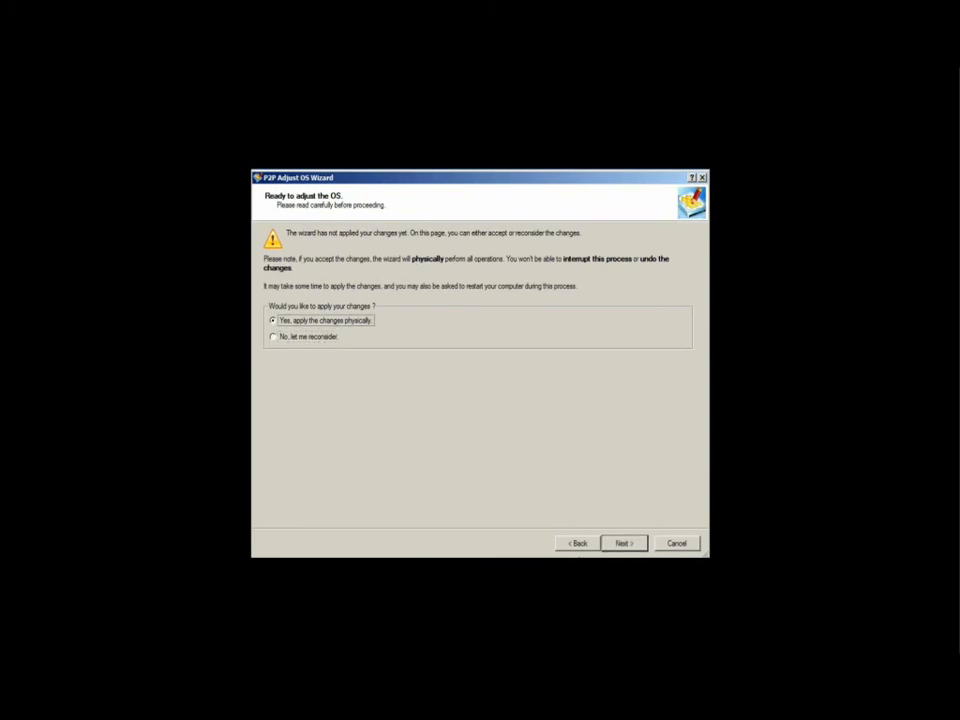
pyautogui.click(624, 542)
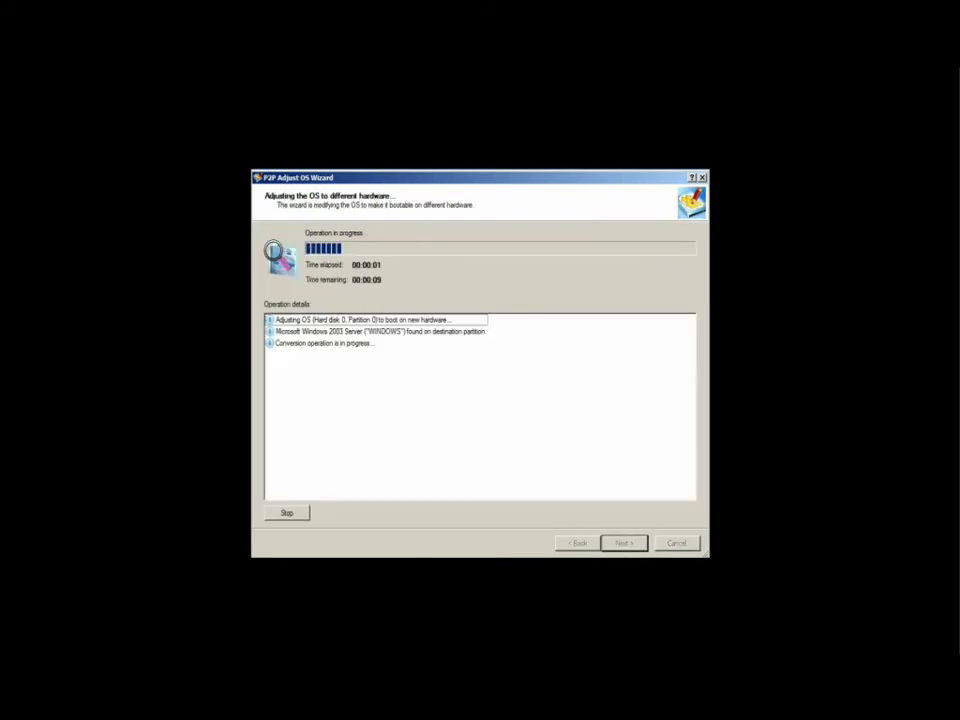